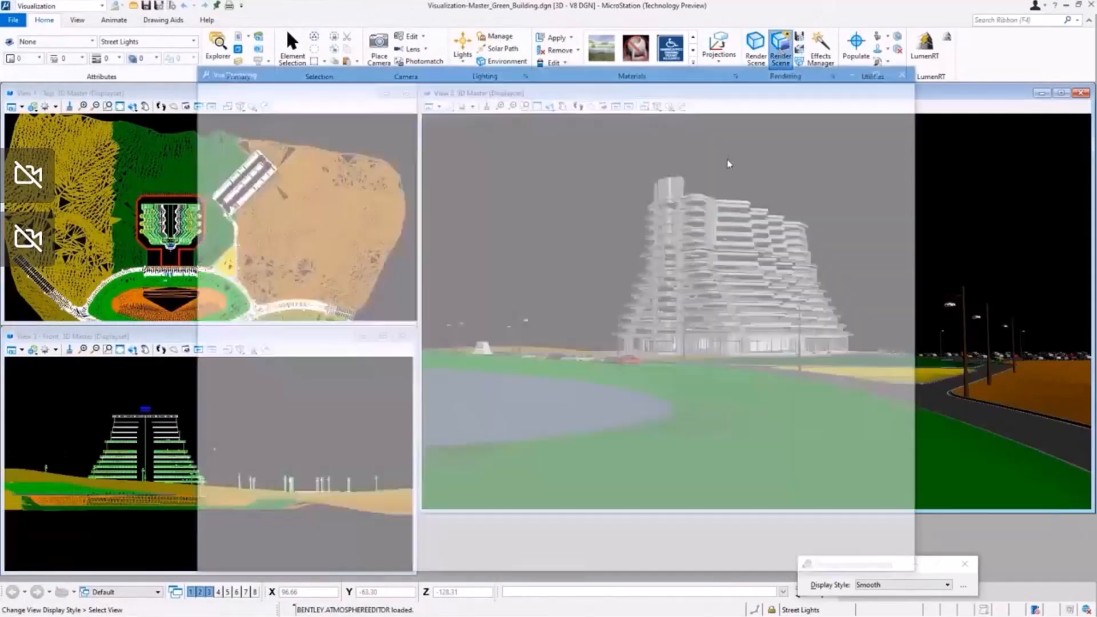
Open Vue Rendering showing the previous lakeside tower render, with Ray Tracing as render method.
{"action": "left_click", "coordinate": [780, 48]}
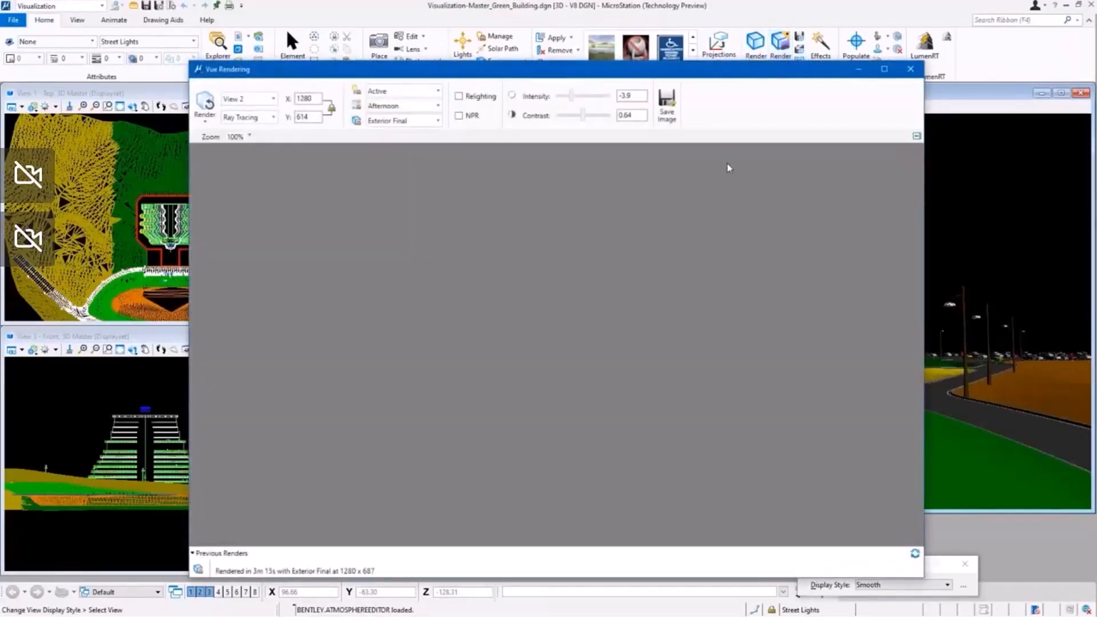
{"action": "left_click", "coordinate": [204, 105]}
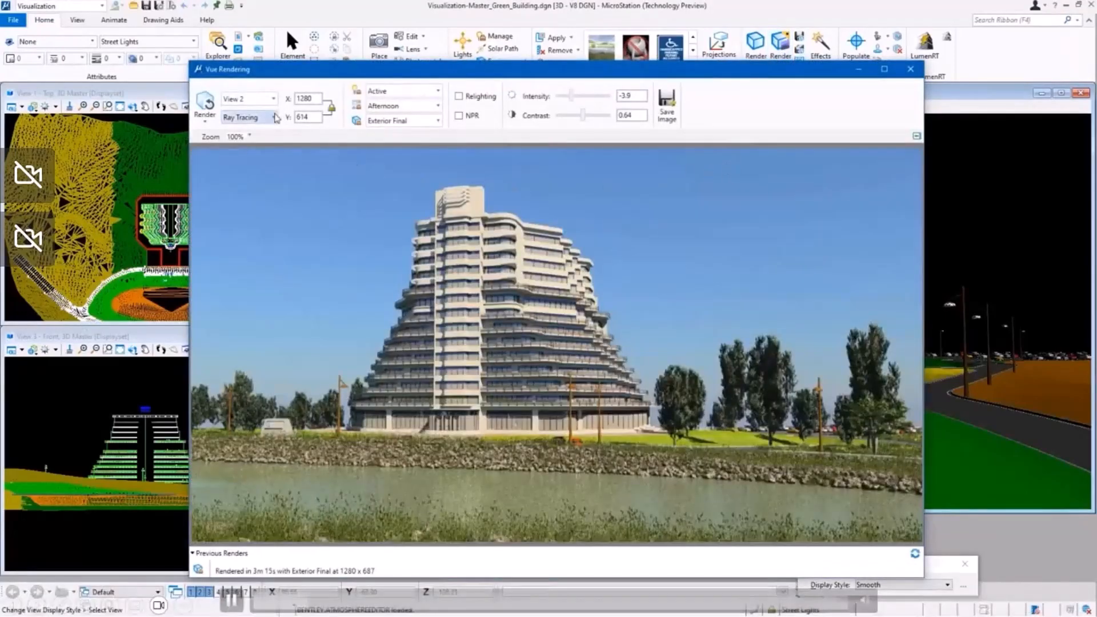
{"action": "left_click", "coordinate": [271, 116]}
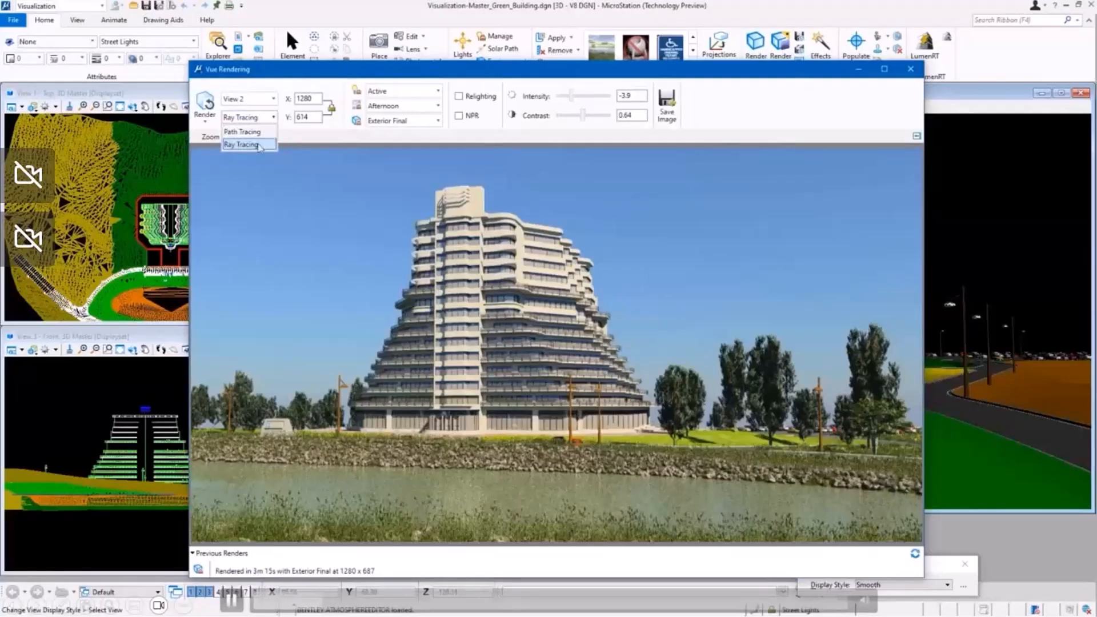
{"action": "left_click", "coordinate": [241, 144]}
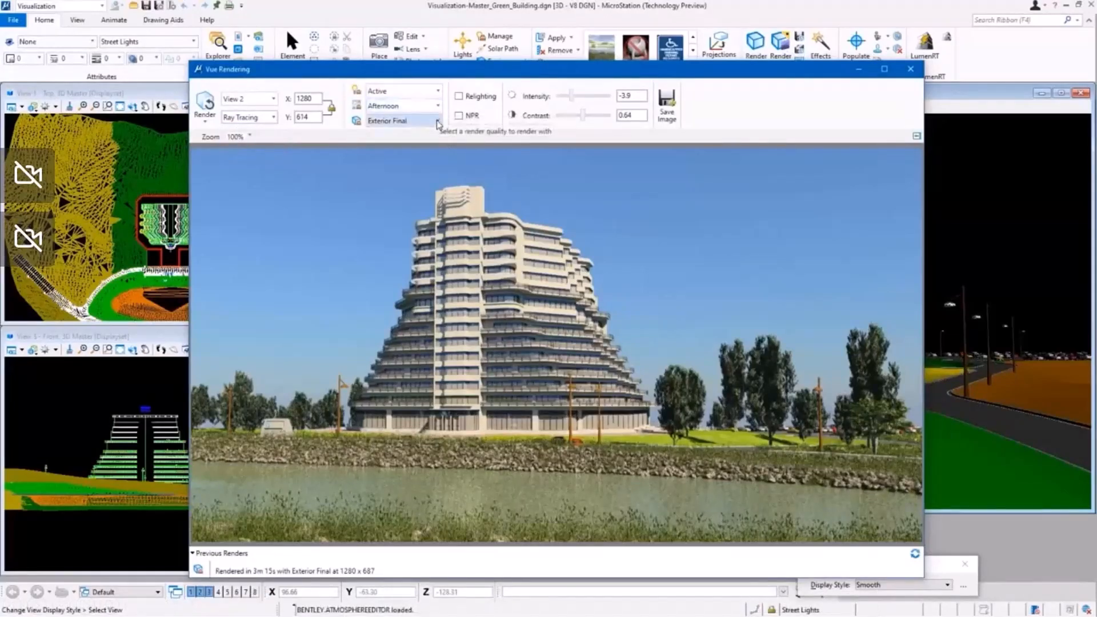
Render the scene with the Yosemite environment and Morning light setup.
{"action": "left_click", "coordinate": [437, 121]}
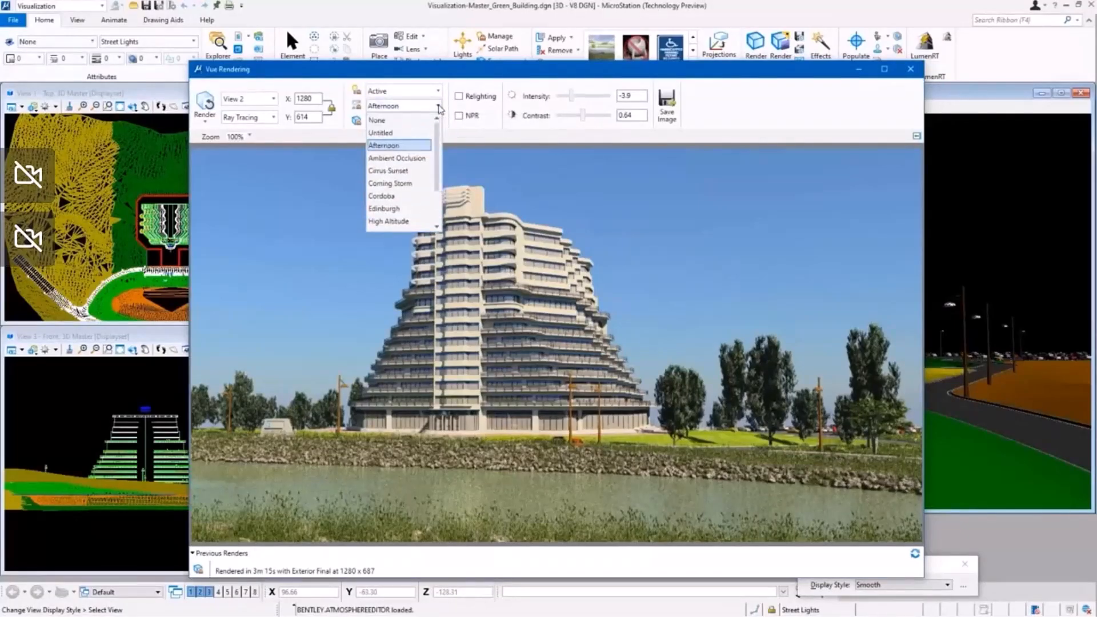
{"action": "scroll", "scroll_direction": "down", "scroll_amount": 3}
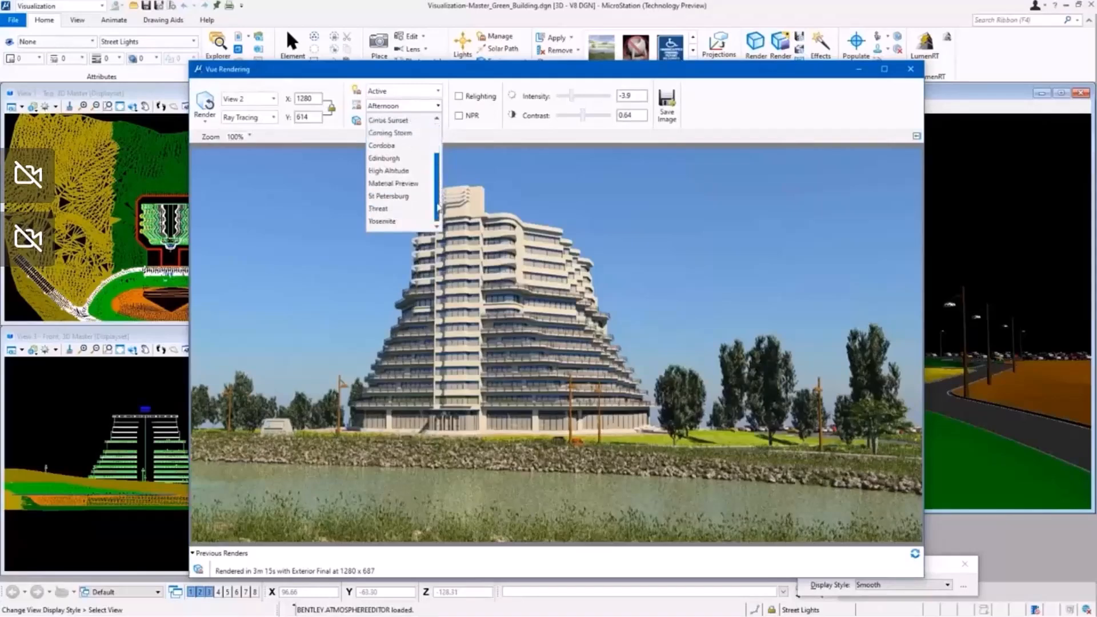
{"action": "left_click", "coordinate": [383, 222]}
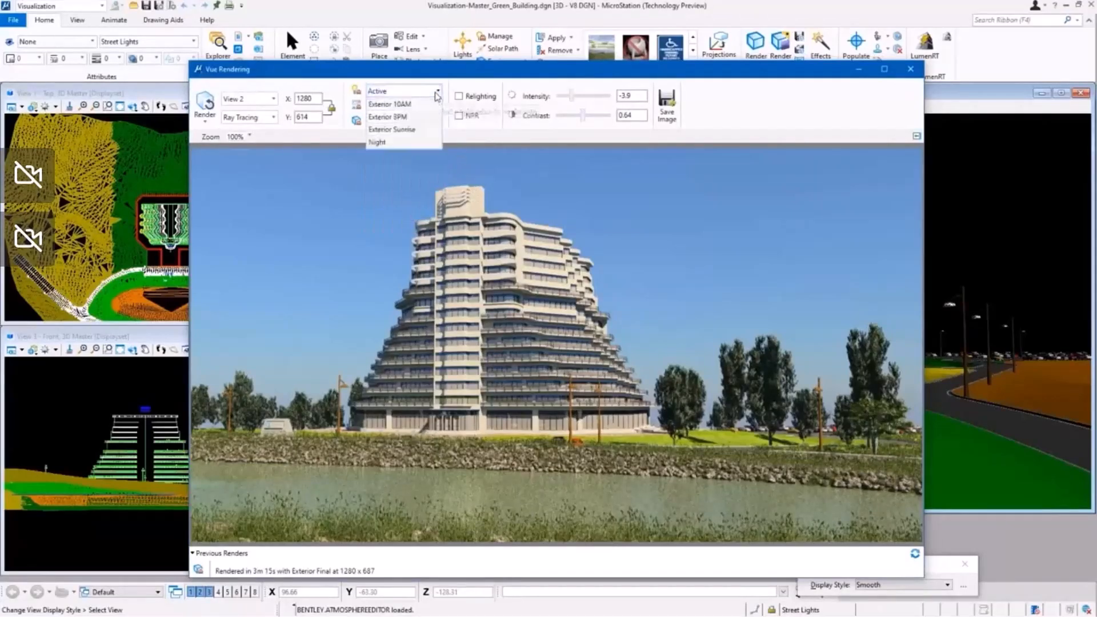
{"action": "left_click", "coordinate": [436, 95]}
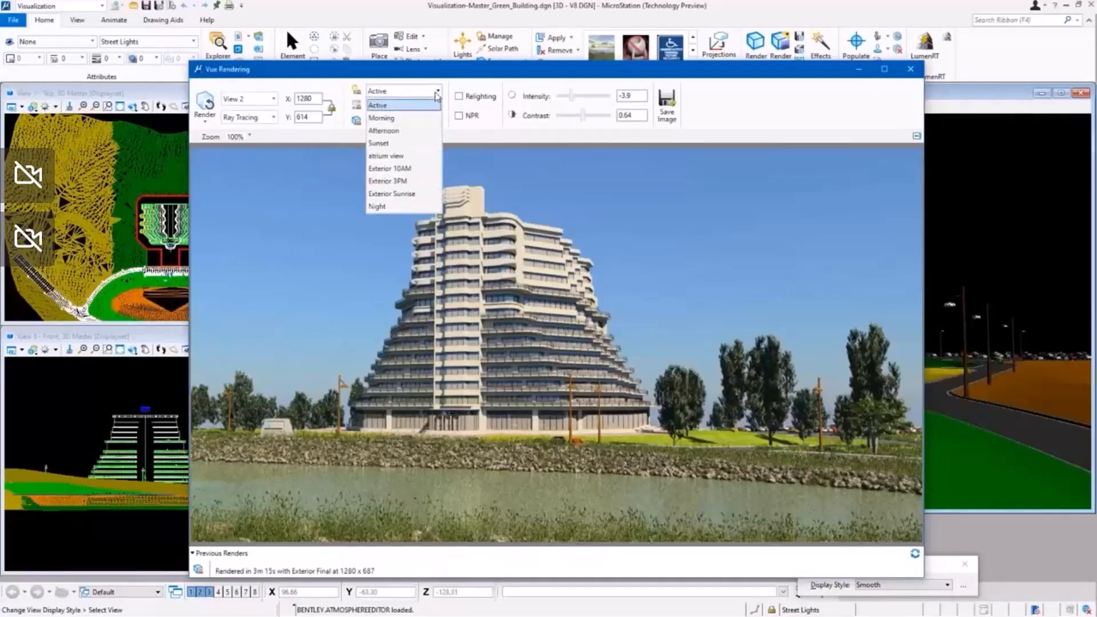
{"action": "mouse_move", "coordinate": [388, 131]}
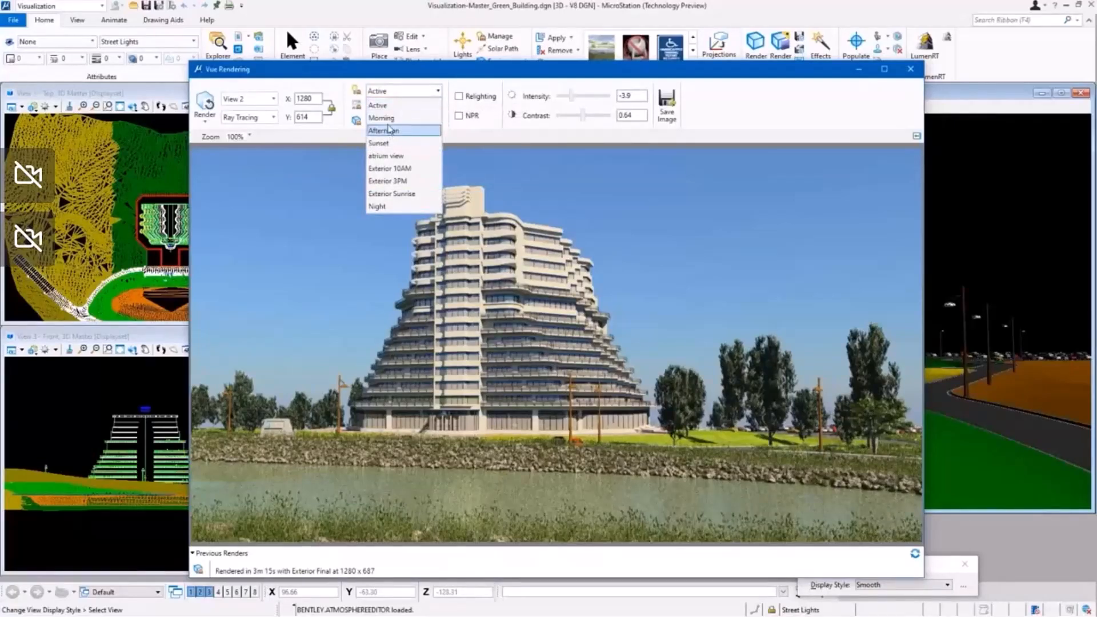
{"action": "left_click", "coordinate": [381, 118]}
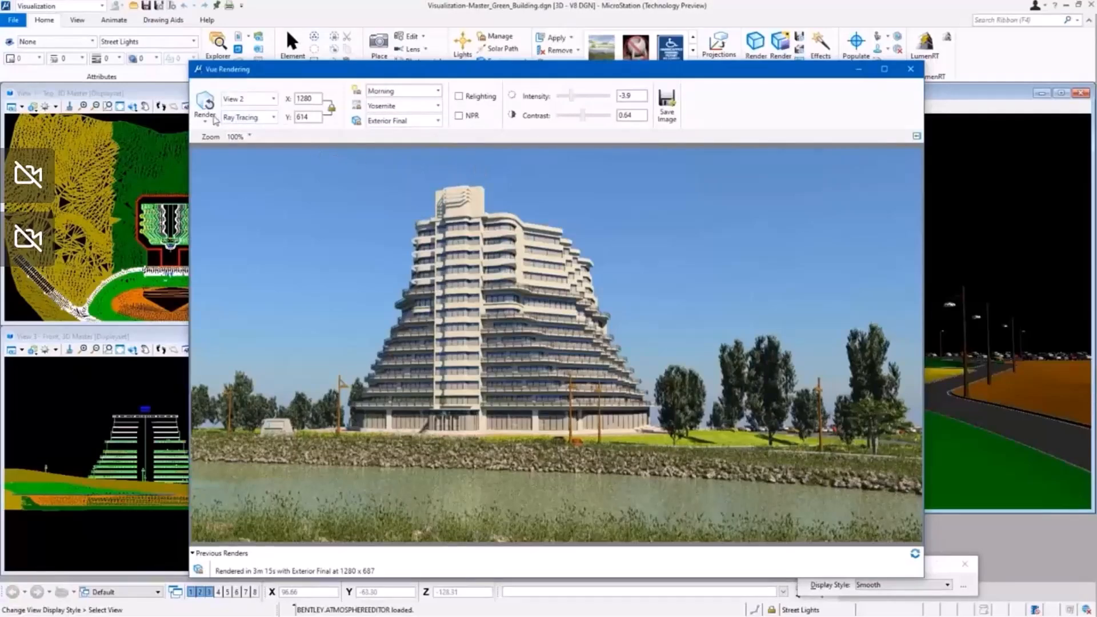
{"action": "left_click", "coordinate": [205, 102]}
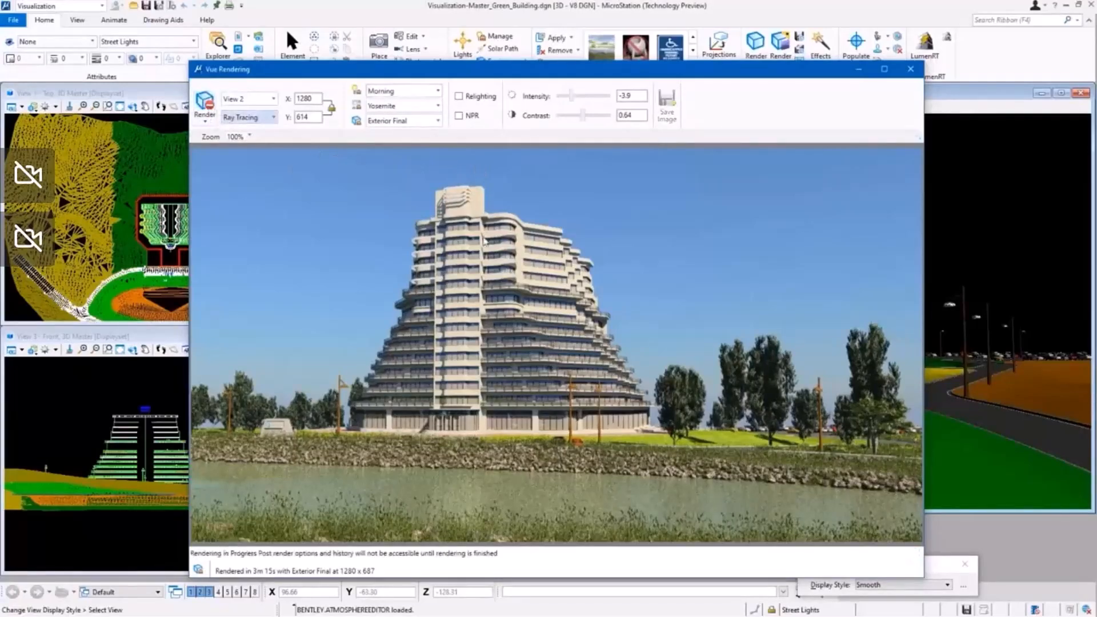